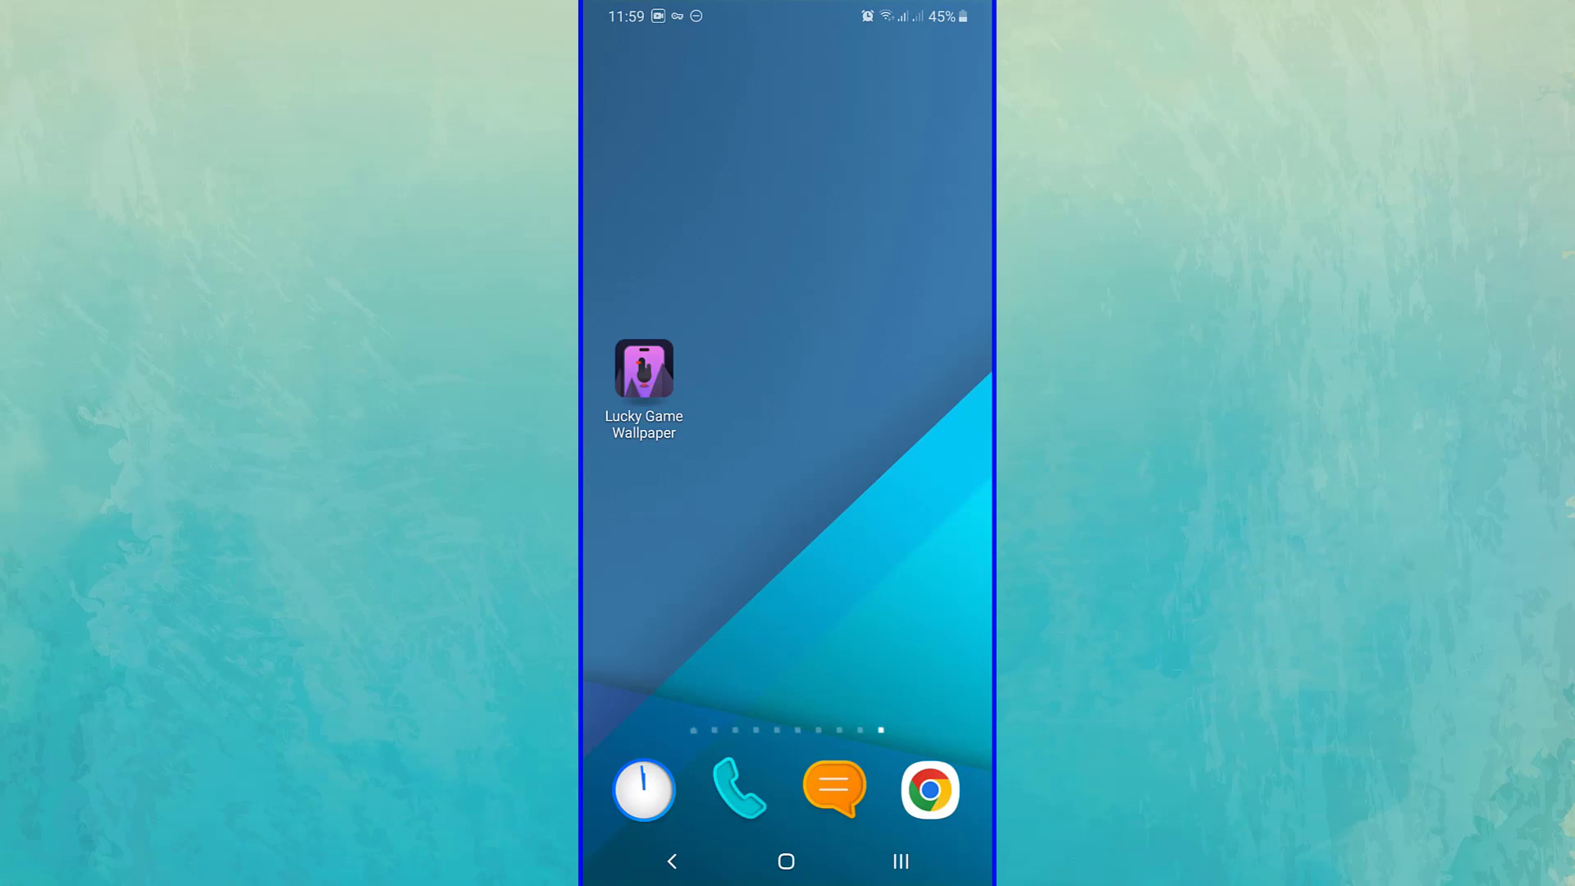
Launch Chrome from the dock to load the Cash Draw referral page.
left_click(643, 368)
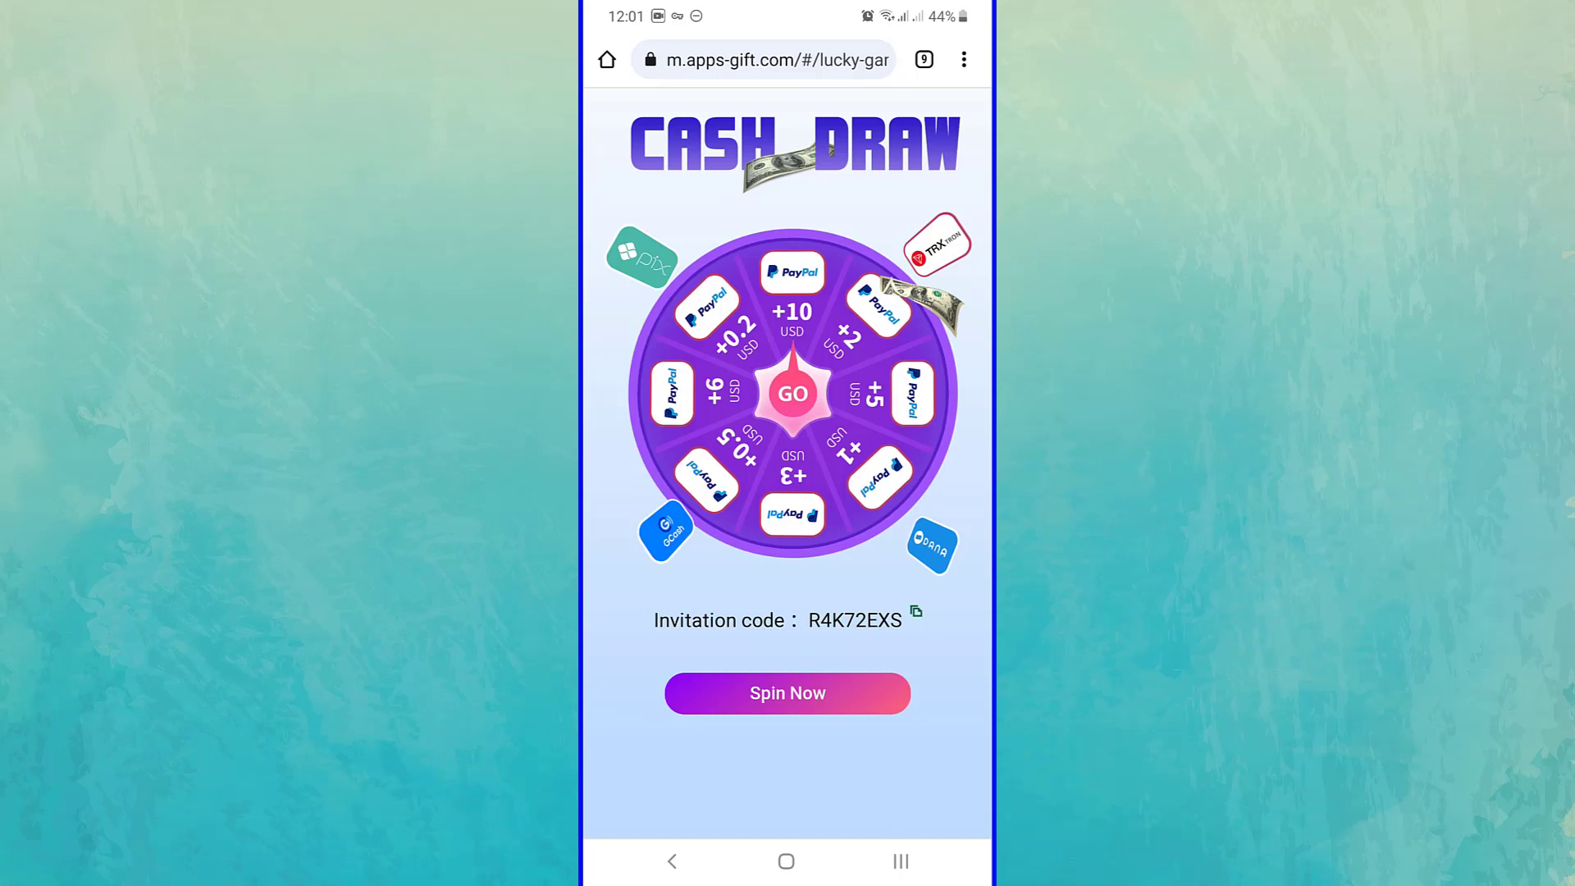
Spin the Cash Draw wheel, download Lucky Game Wallpaper, and confirm it's downloaded.
left_click(787, 693)
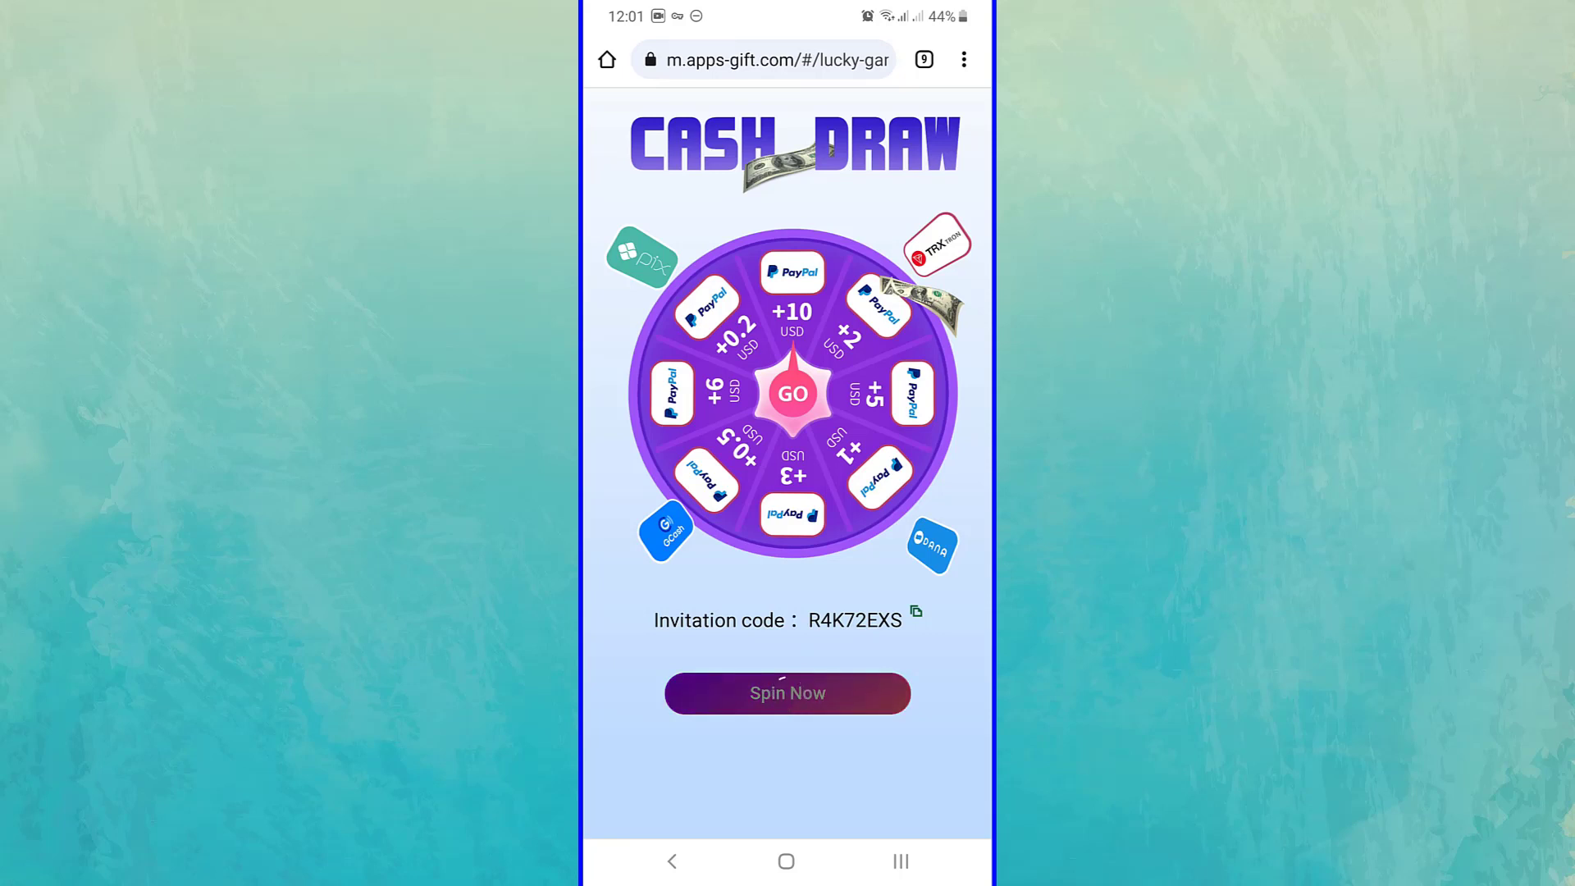
left_click(787, 693)
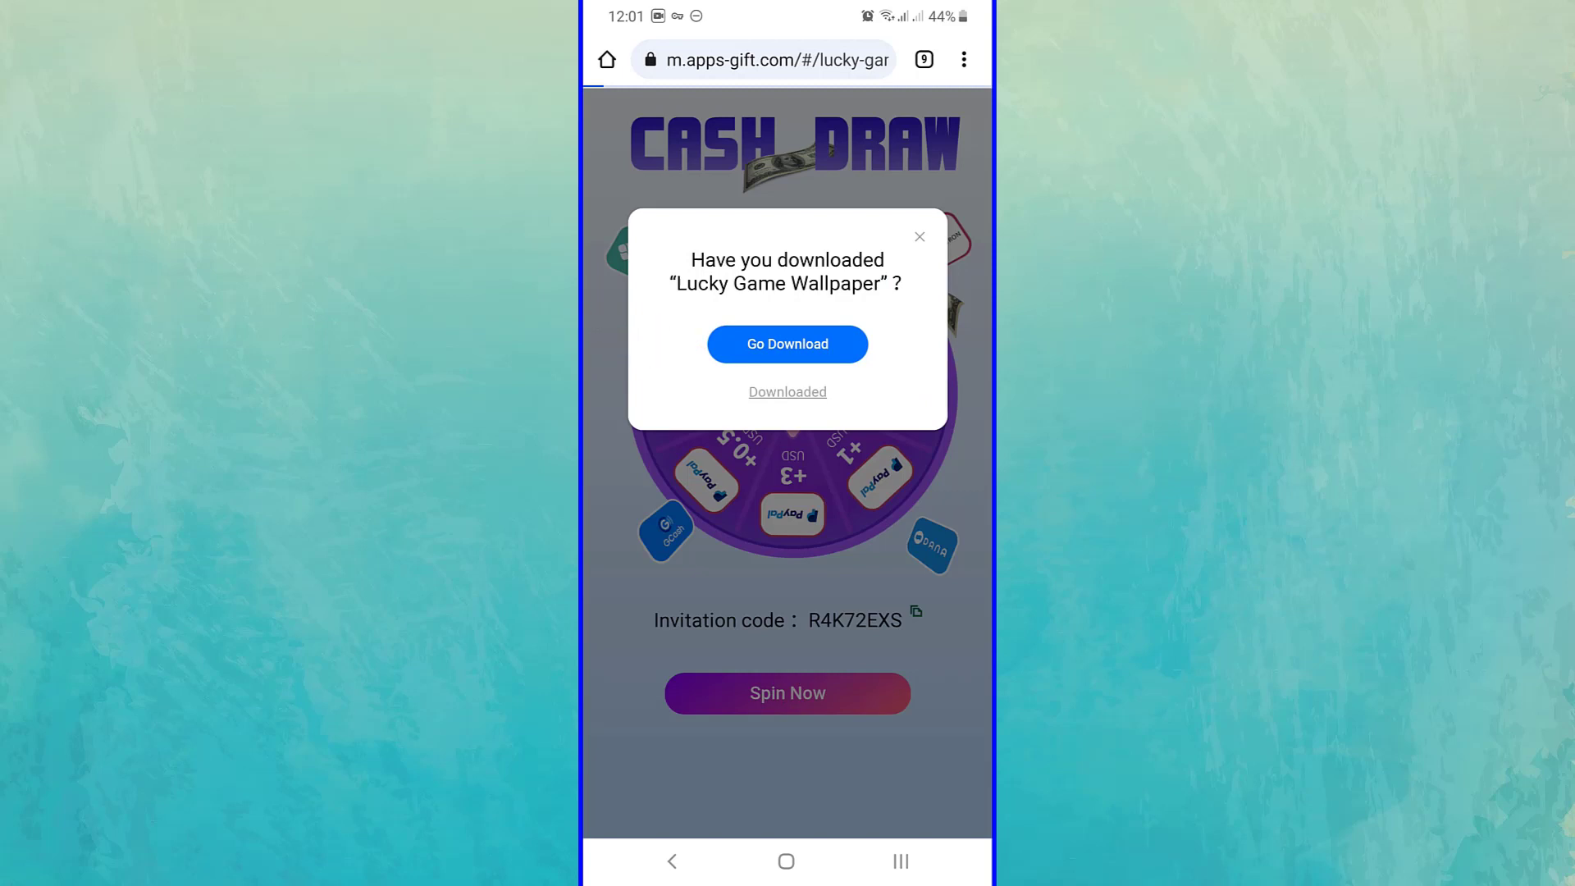
left_click(787, 344)
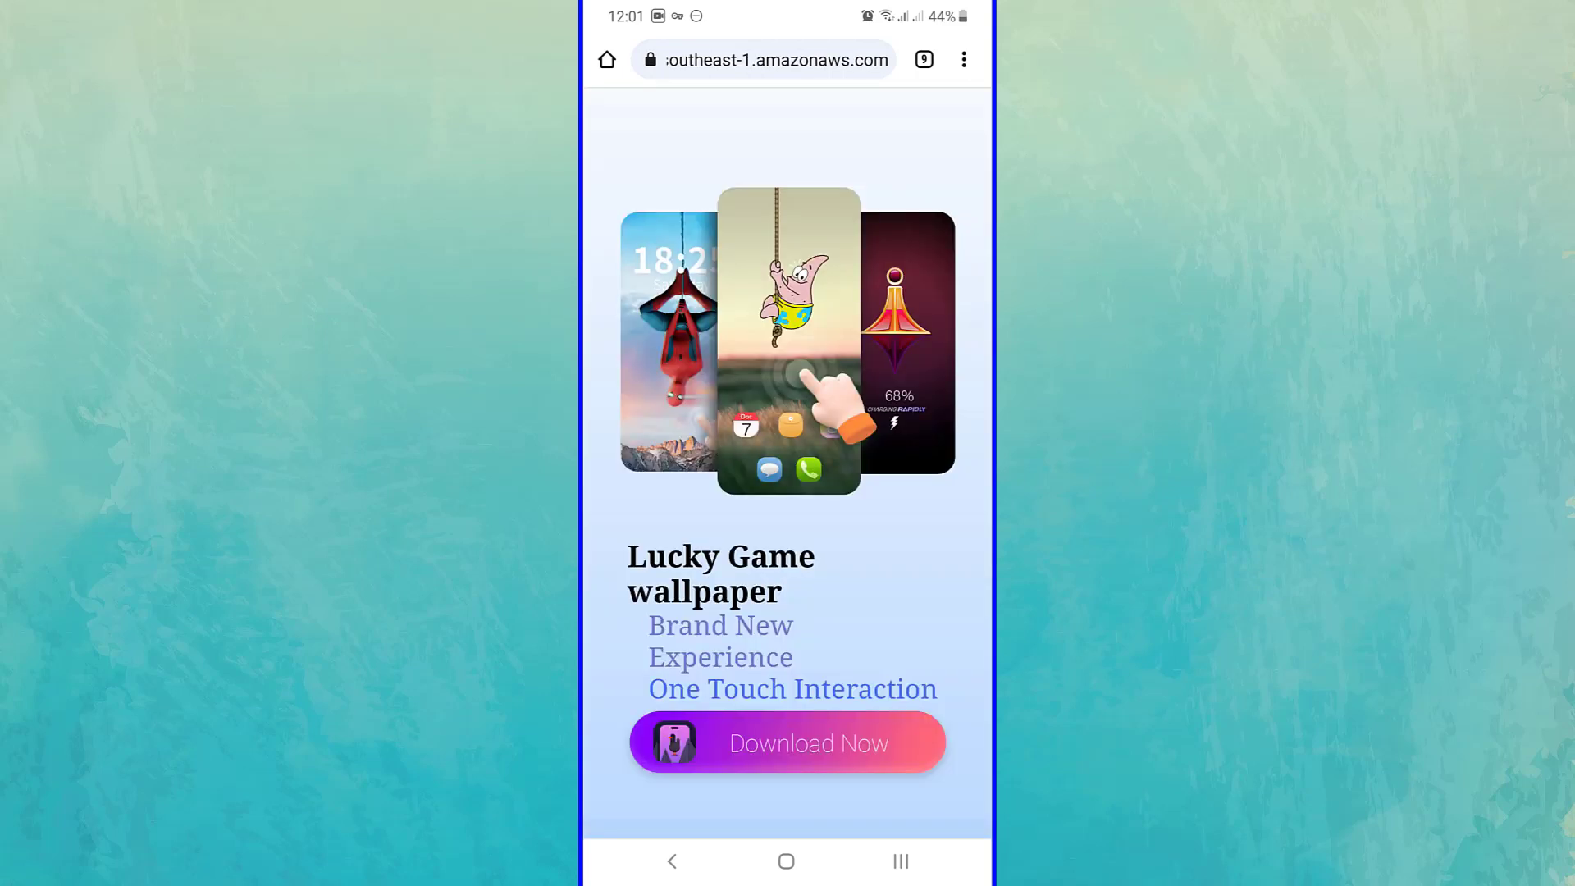
left_click(787, 743)
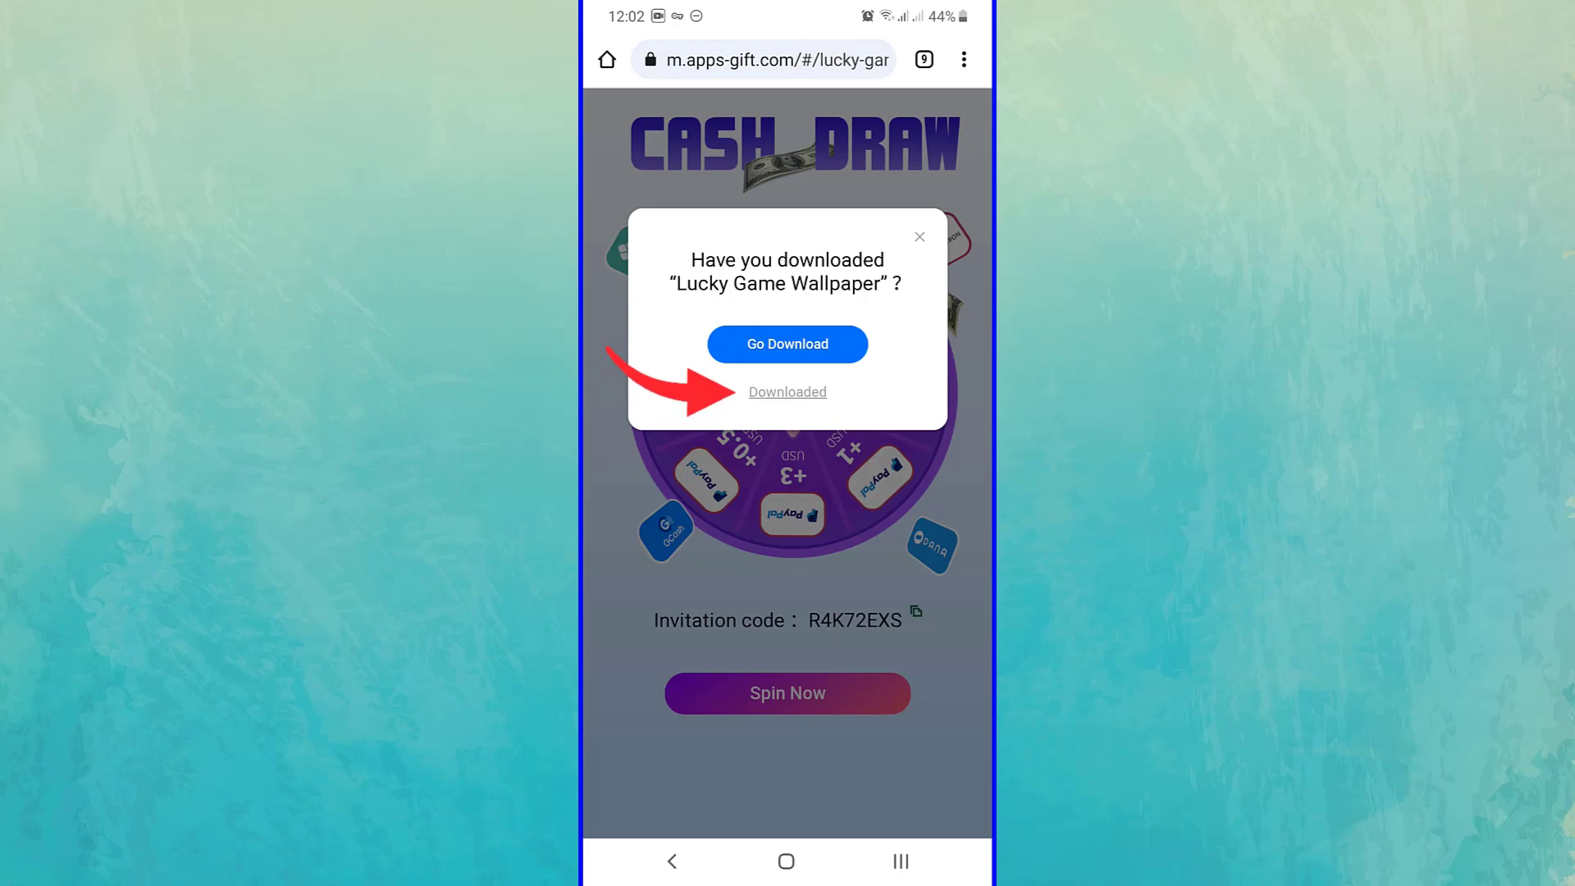
left_click(787, 392)
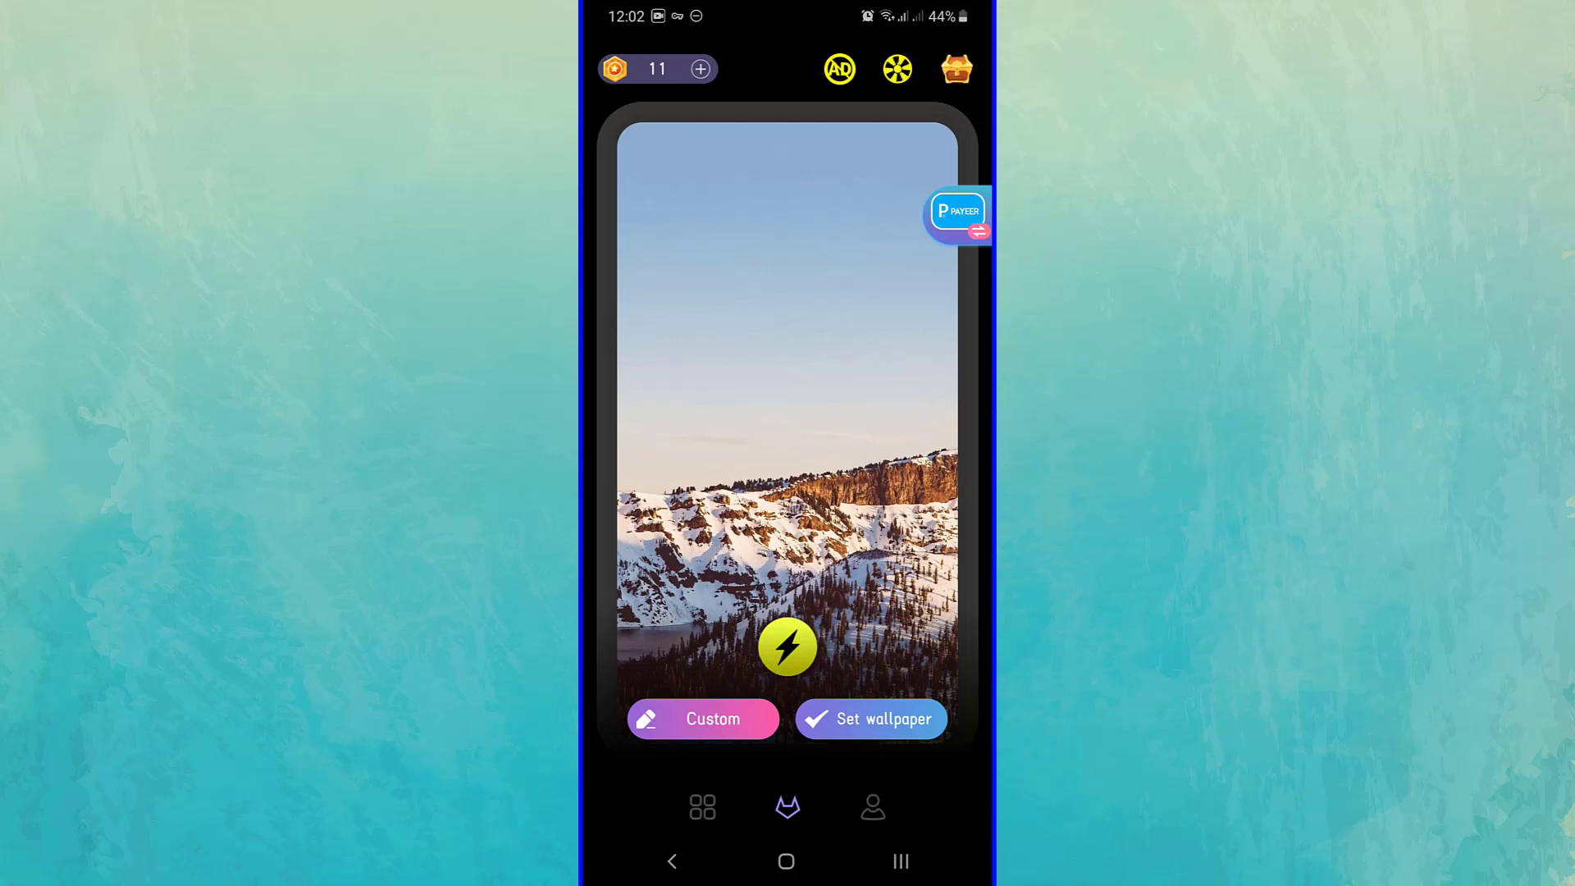
Spin for and claim a +1 coin reward, then view the Payeer wheel.
left_click(788, 648)
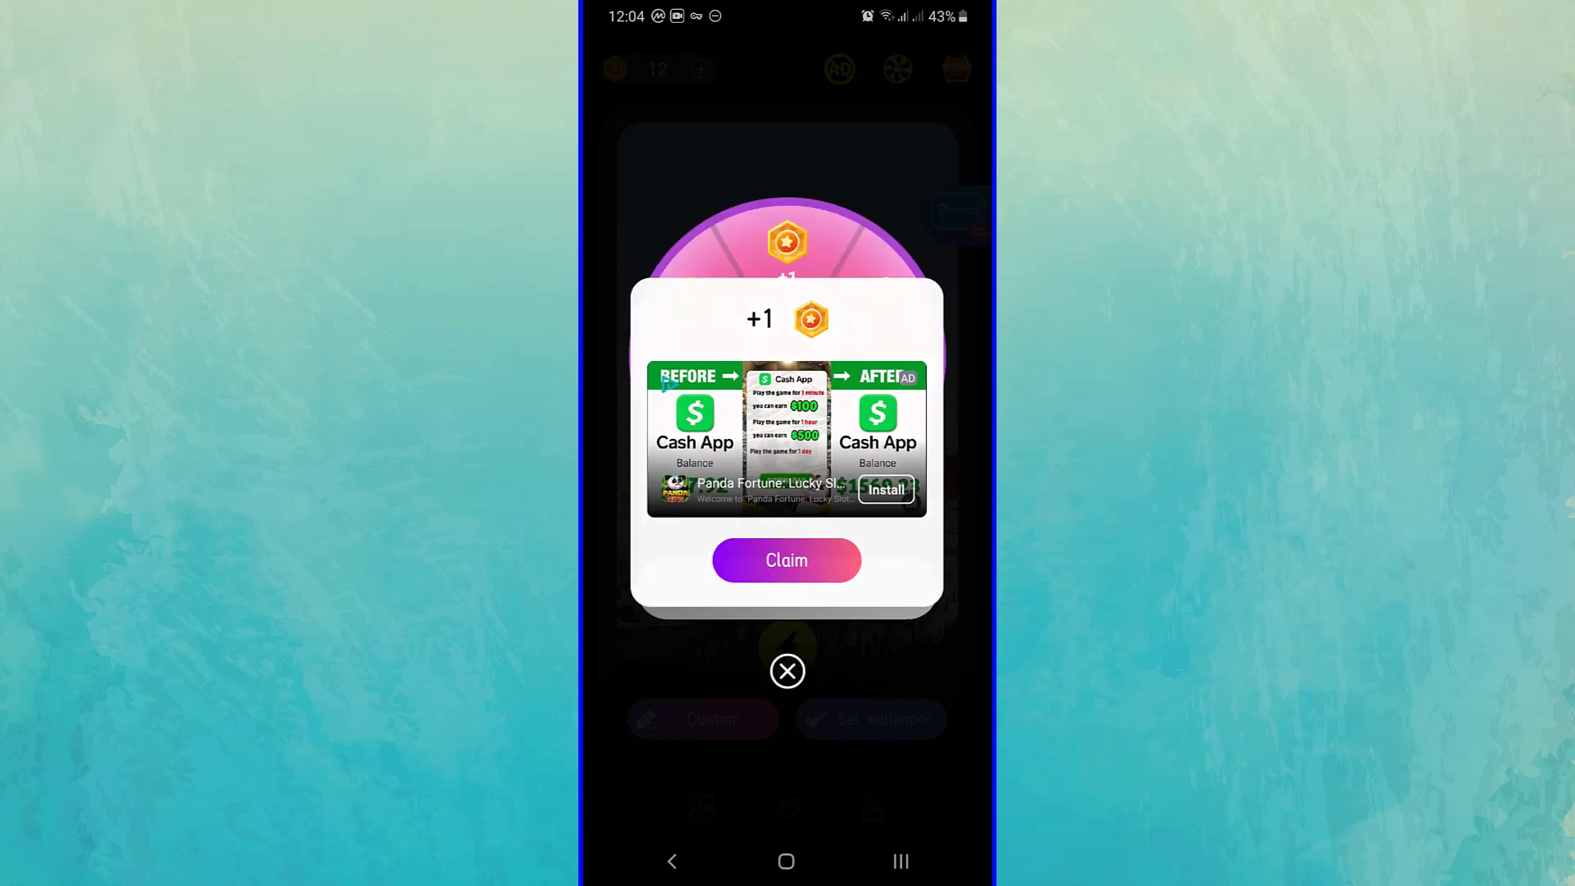
left_click(787, 560)
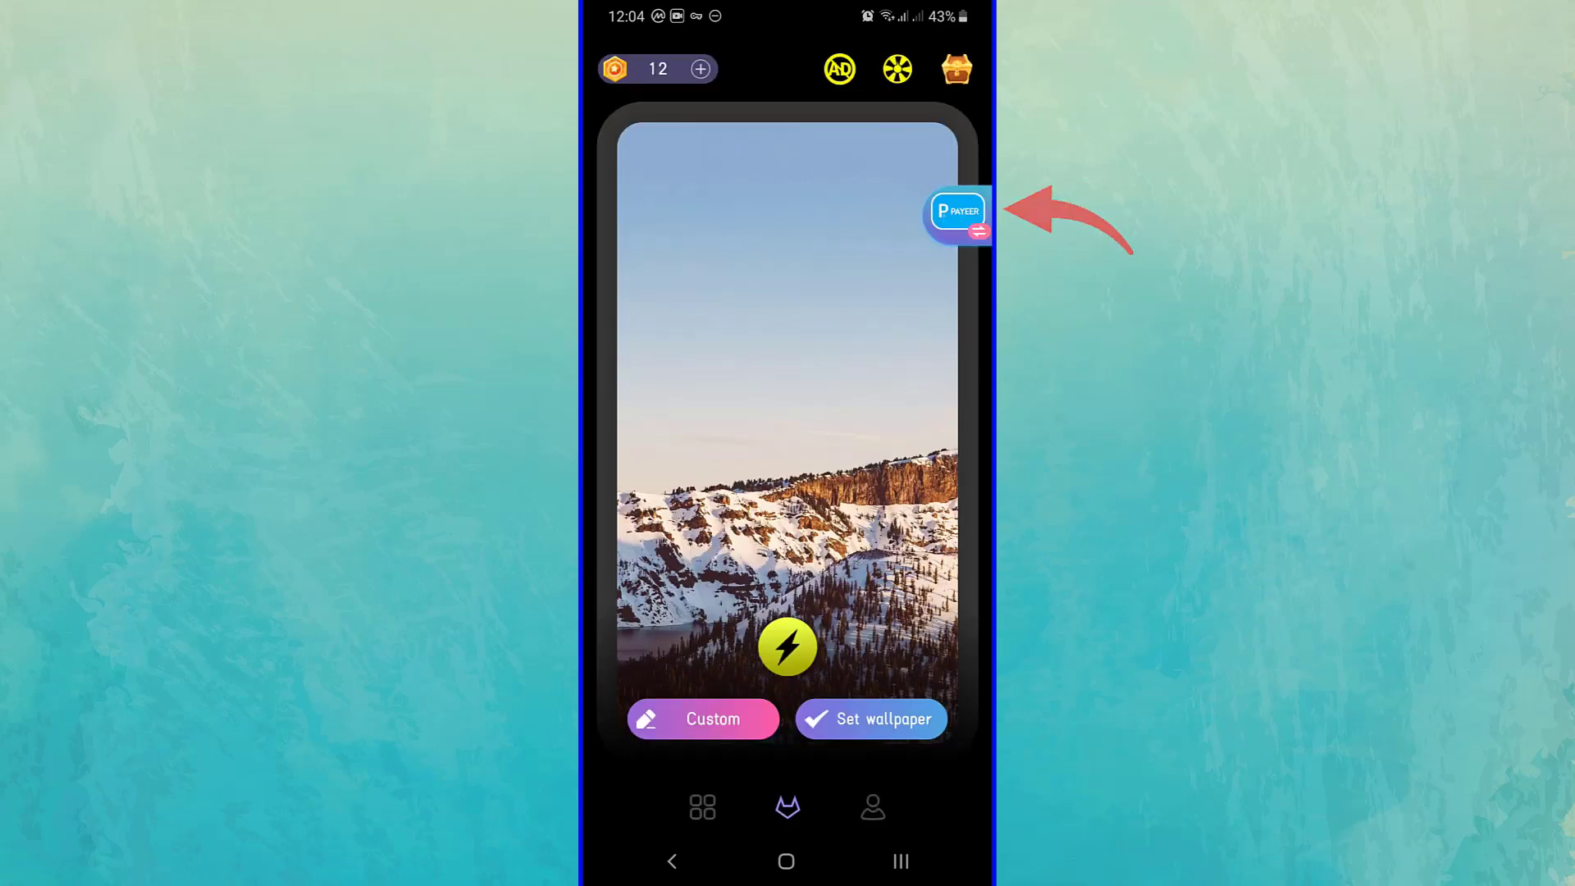
left_click(956, 212)
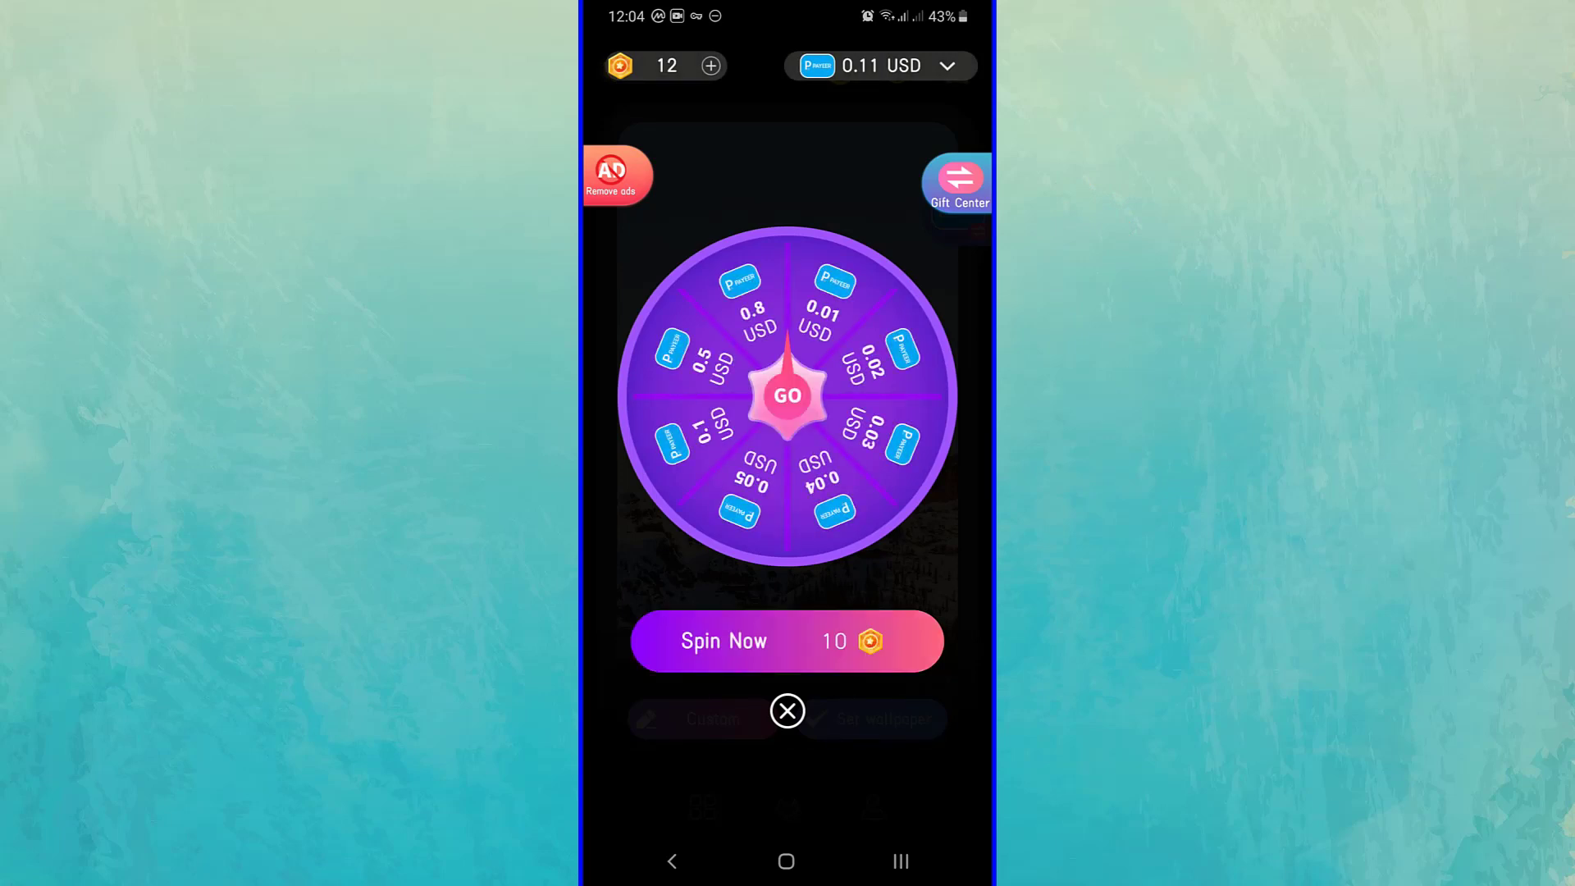
Keep Payeer as the balance, spin the wheel, and claim the 0.01 USD win.
left_click(877, 65)
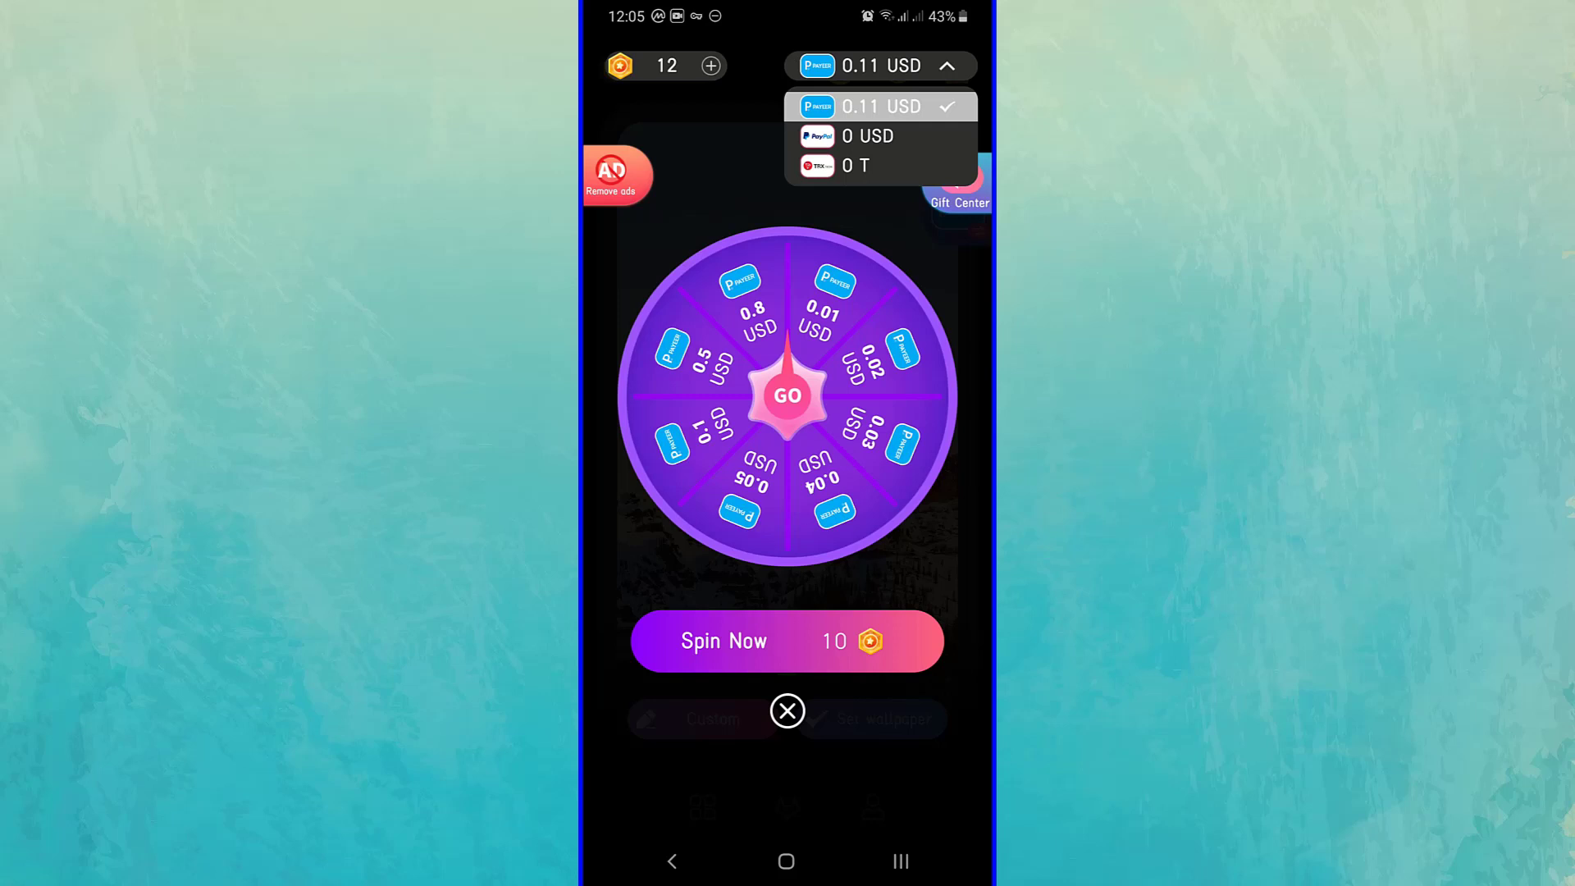
left_click(879, 66)
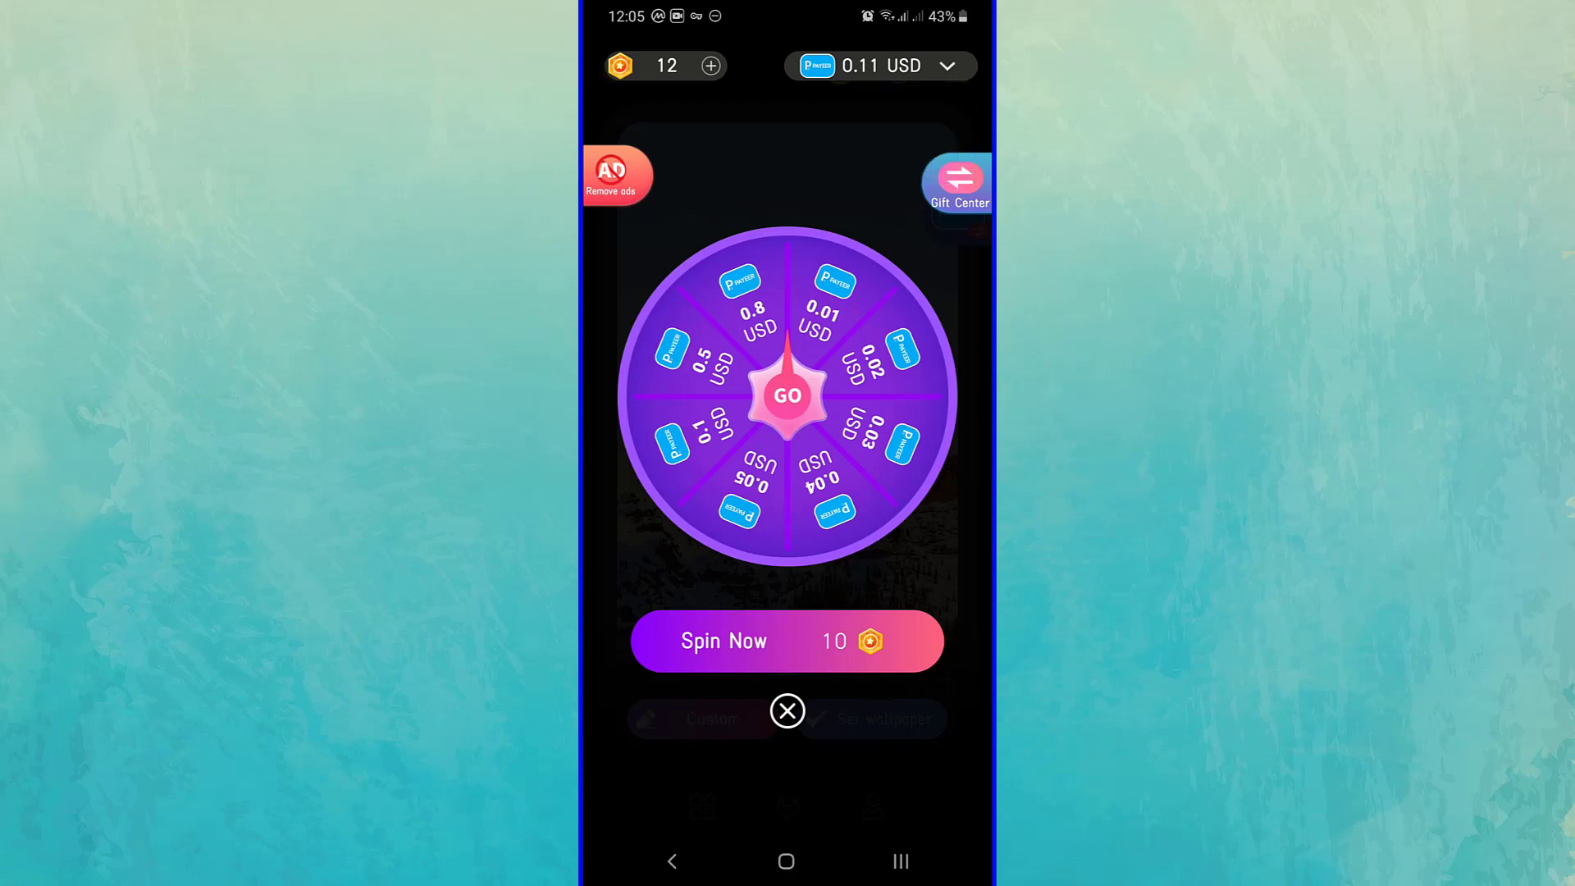
left_click(787, 639)
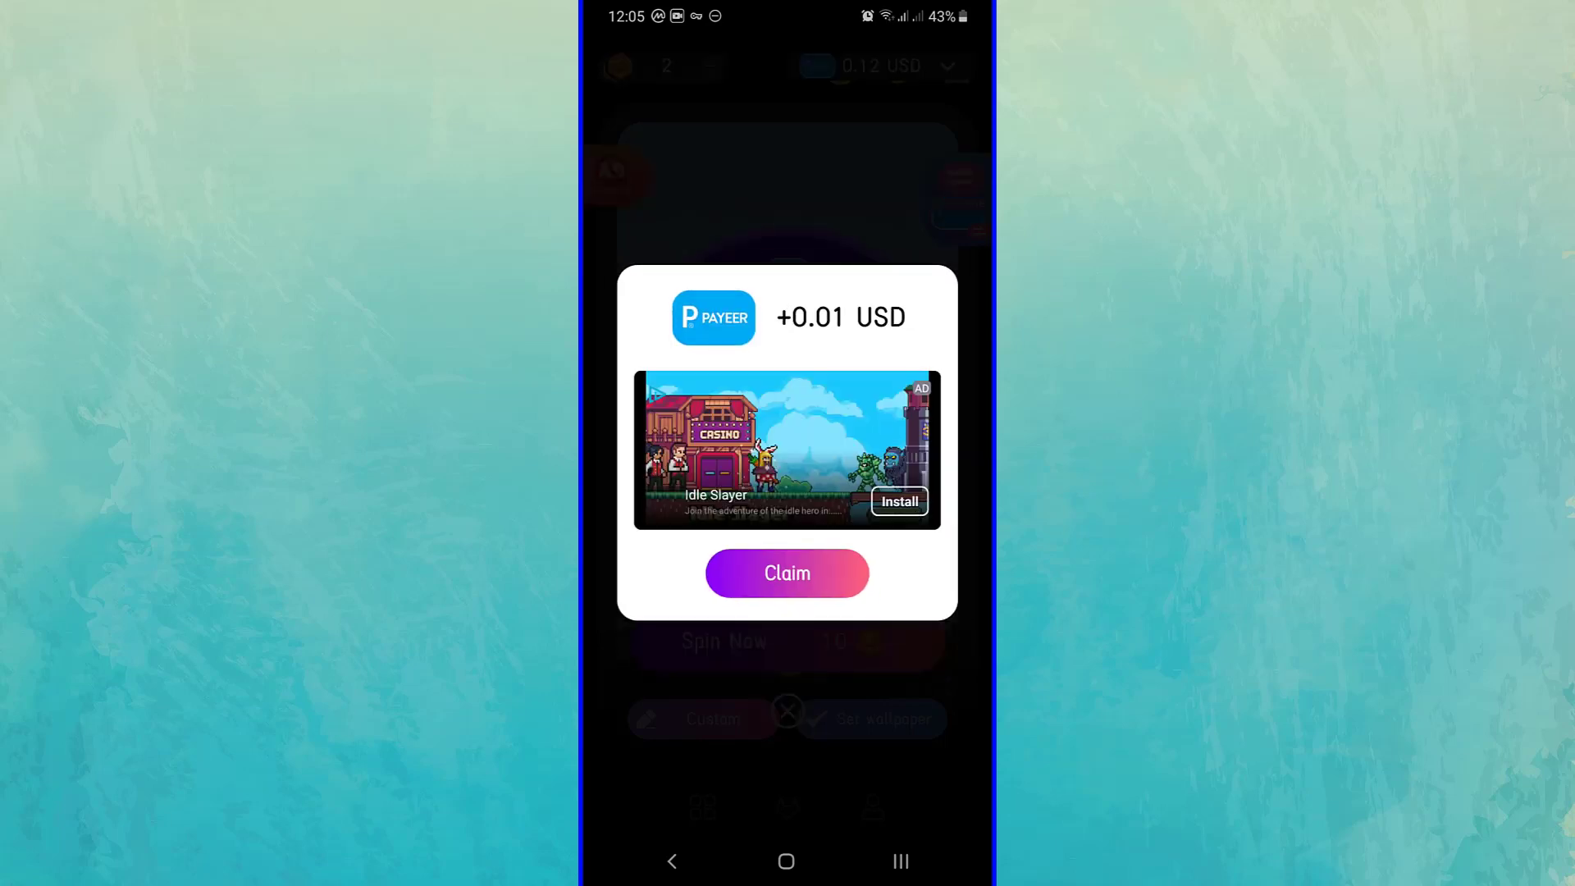
left_click(787, 572)
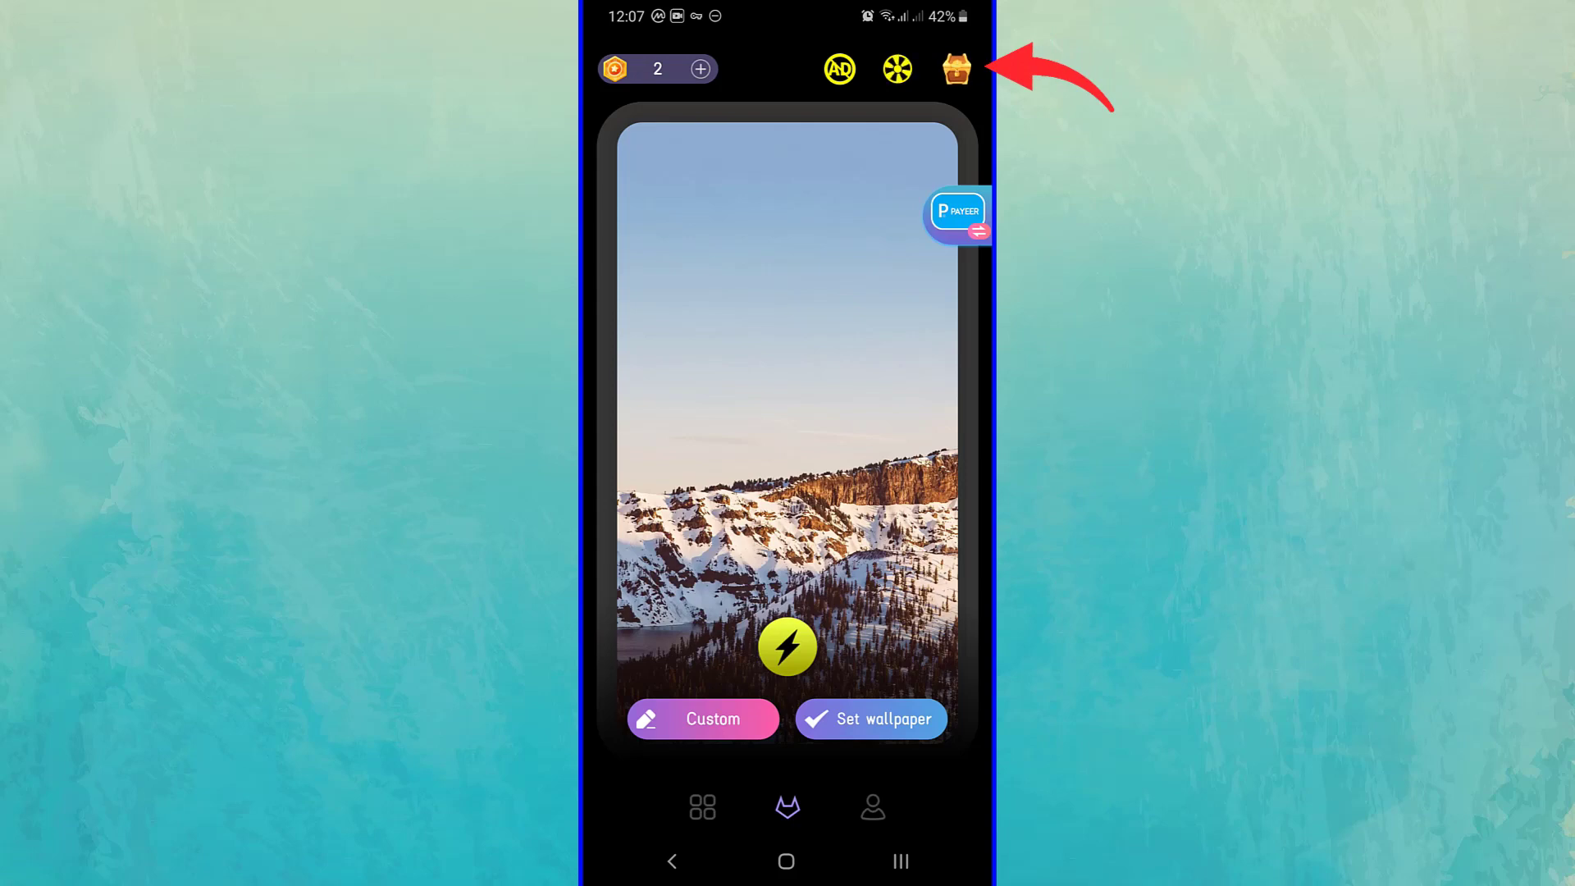
Open the treasure chest for 2 more coins and reopen the Payeer wheel.
left_click(957, 68)
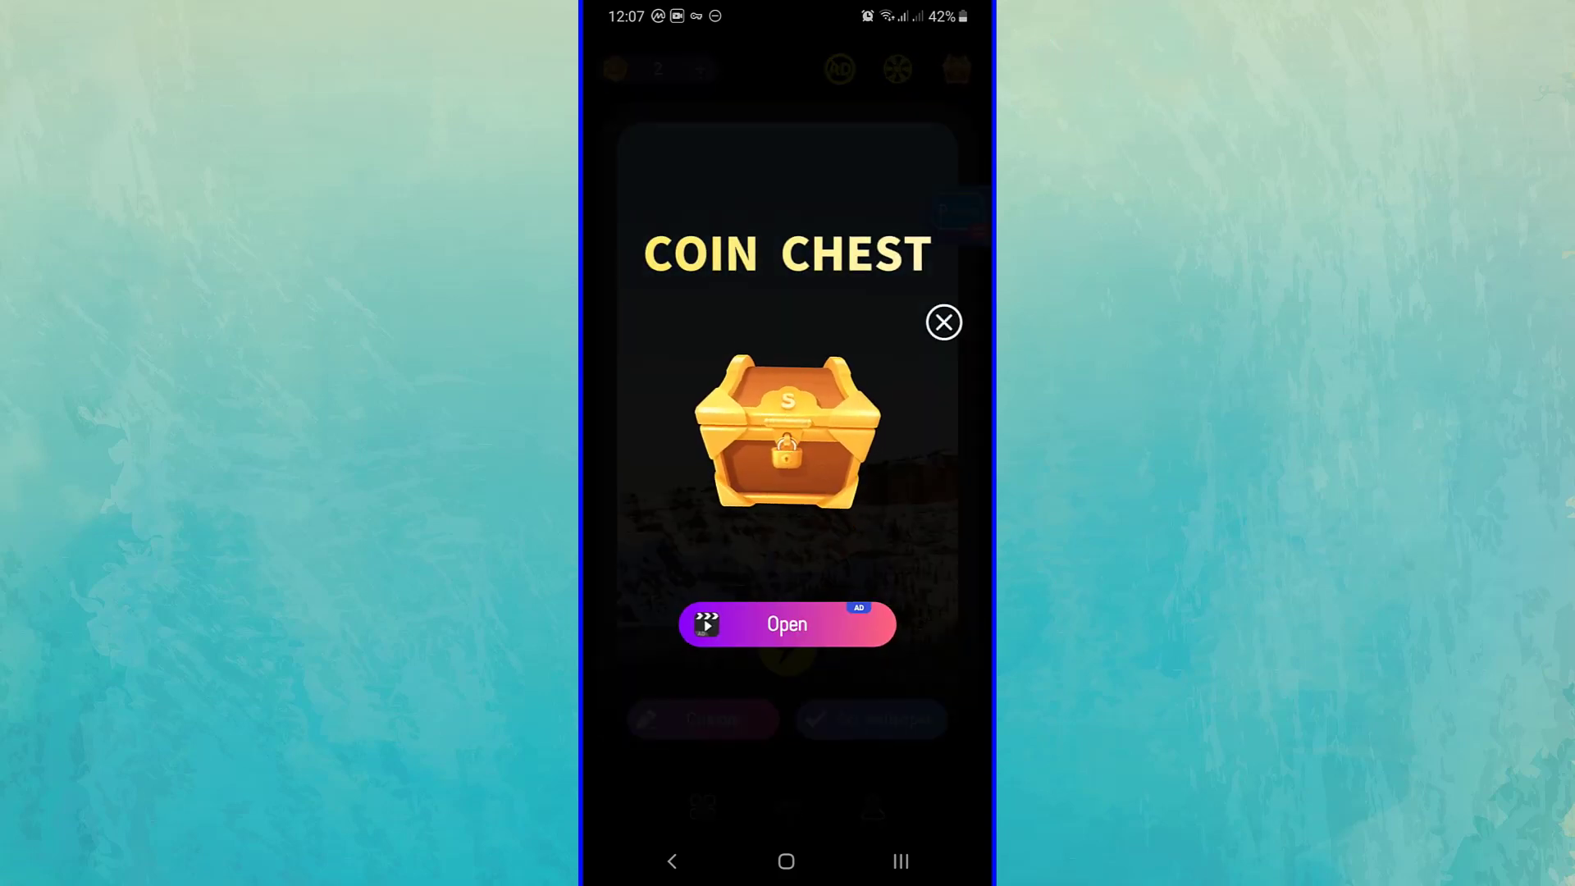
left_click(944, 321)
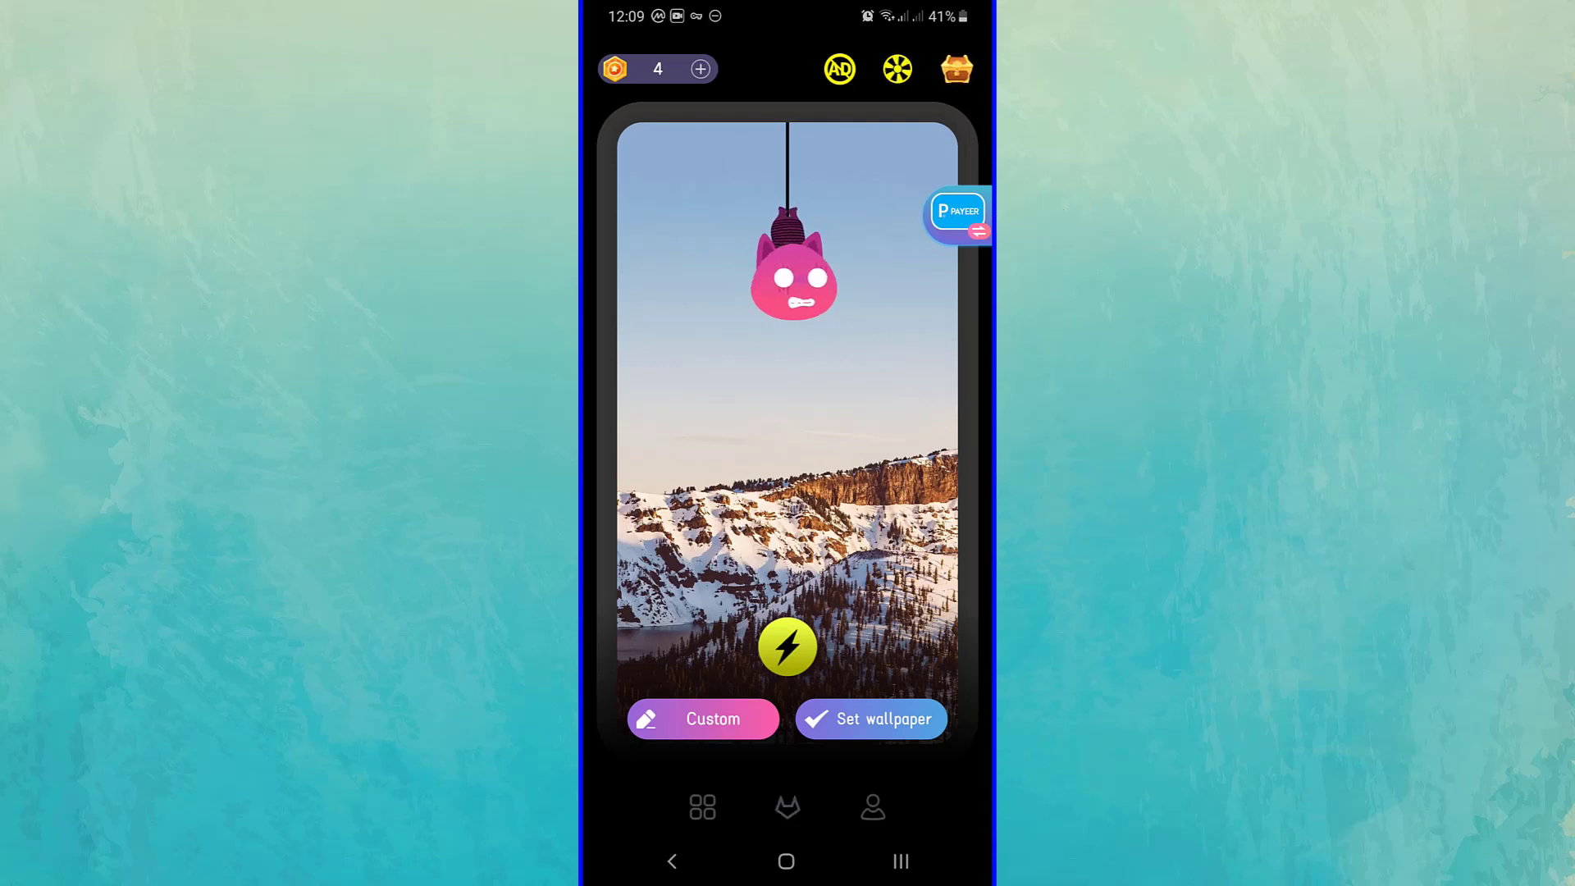
left_click(955, 212)
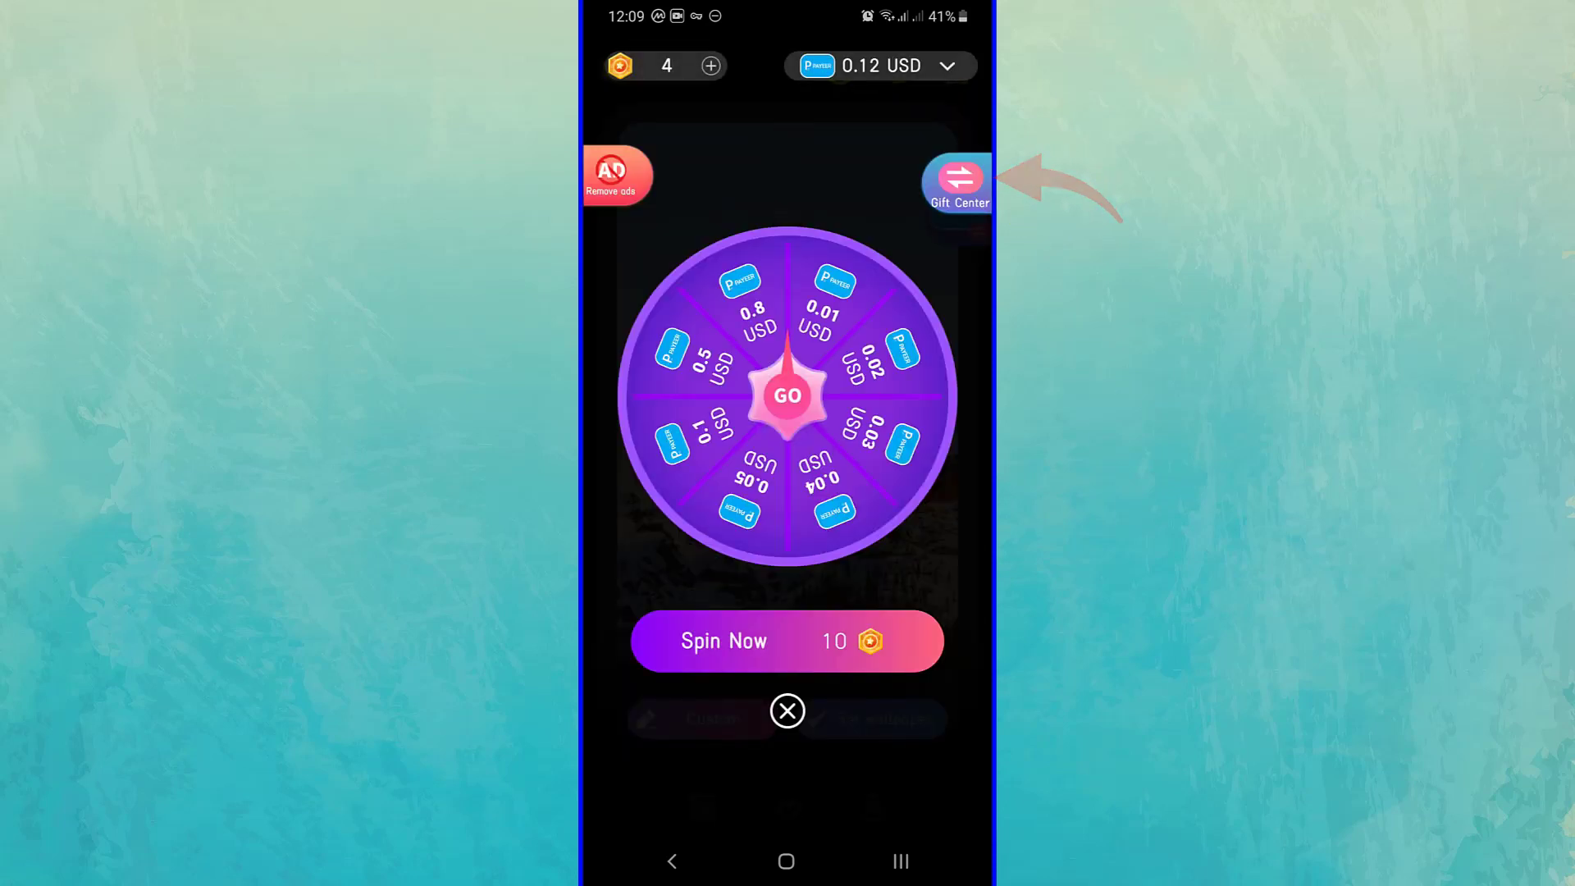
From Gift Center, start a Payeer withdrawal selecting 0.4 USD, then reach Invite Friends.
left_click(955, 181)
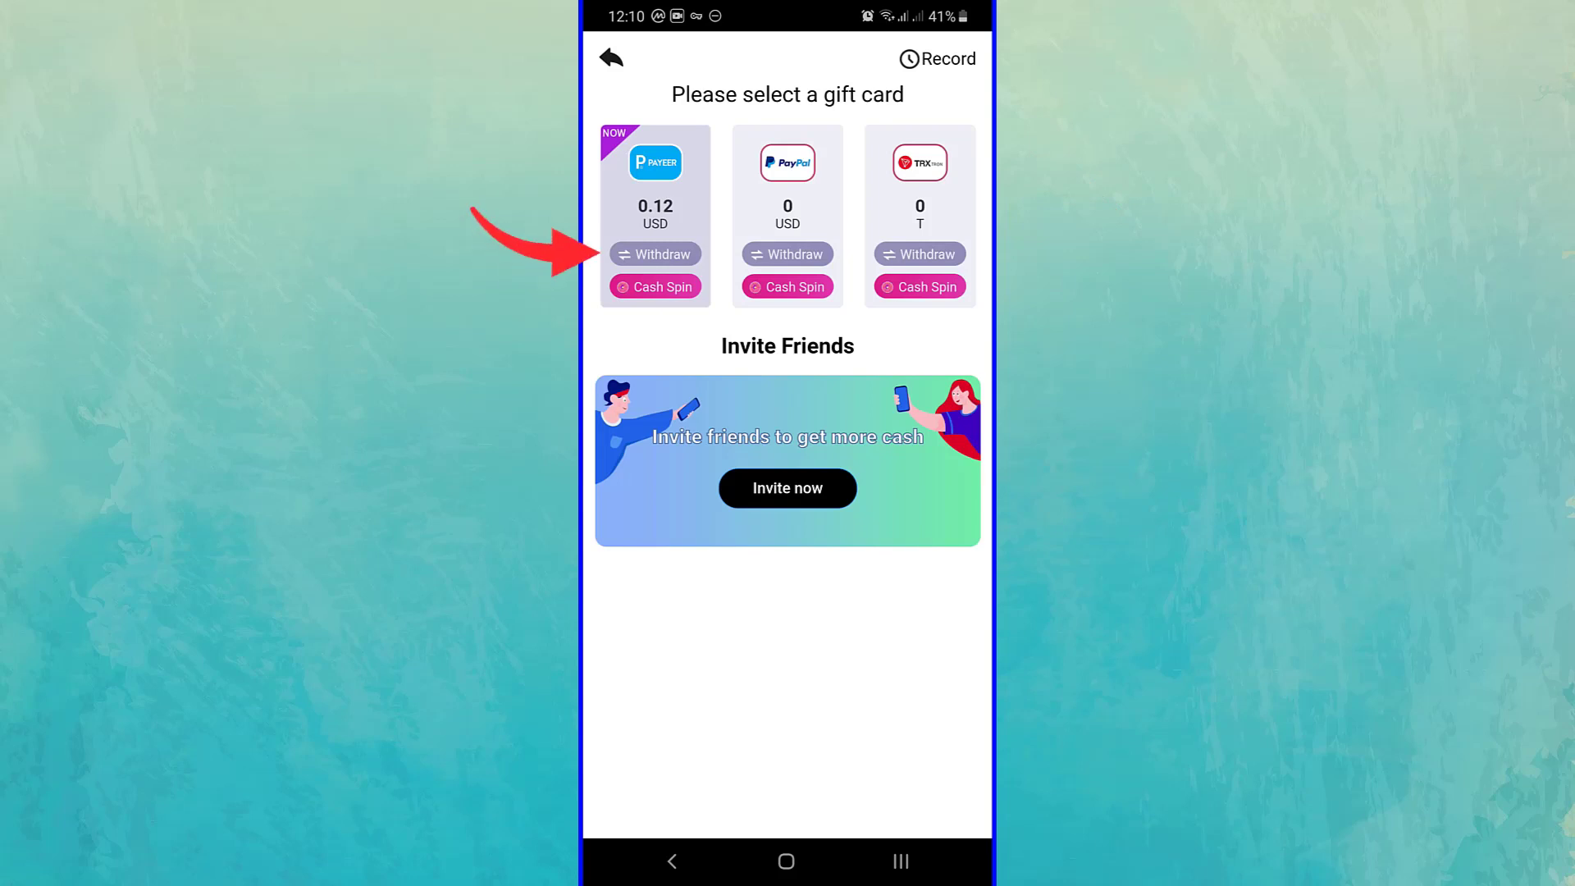
left_click(654, 253)
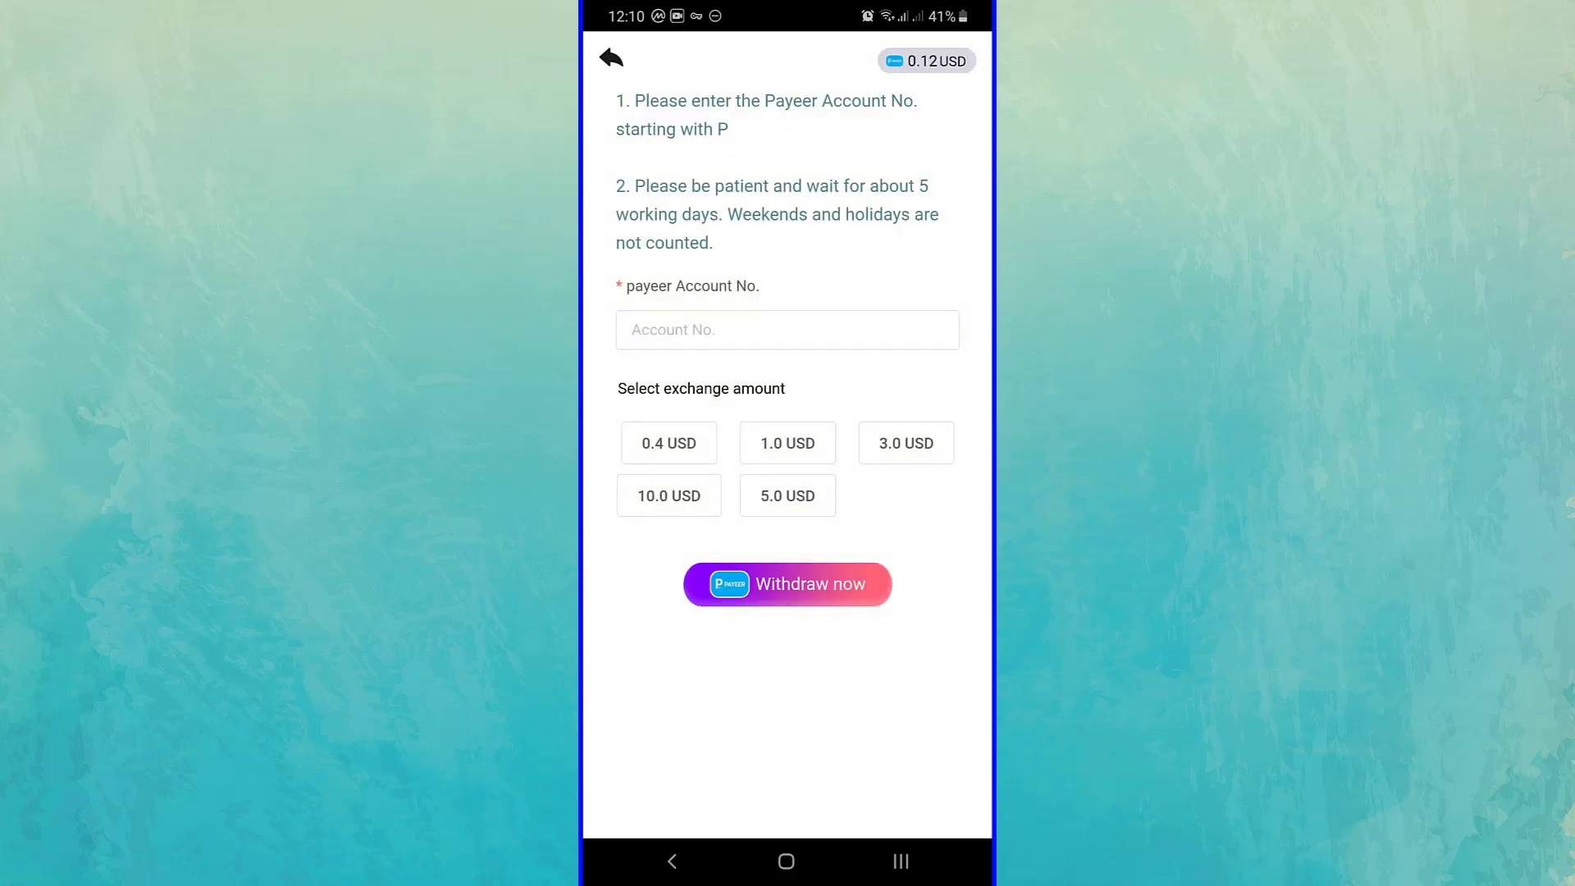
left_click(667, 443)
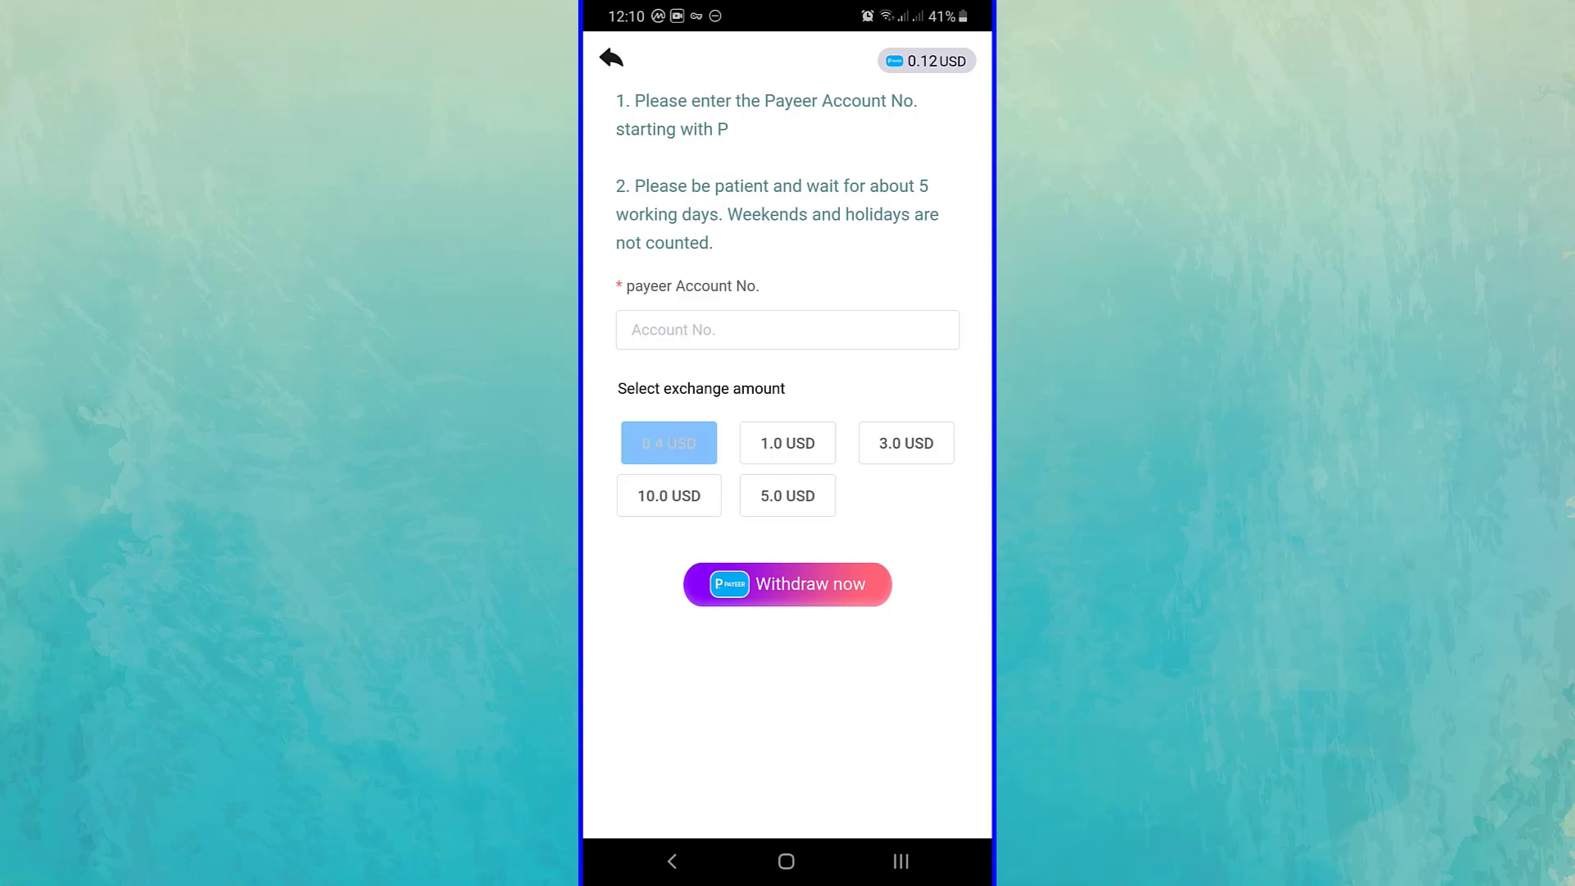
left_click(787, 442)
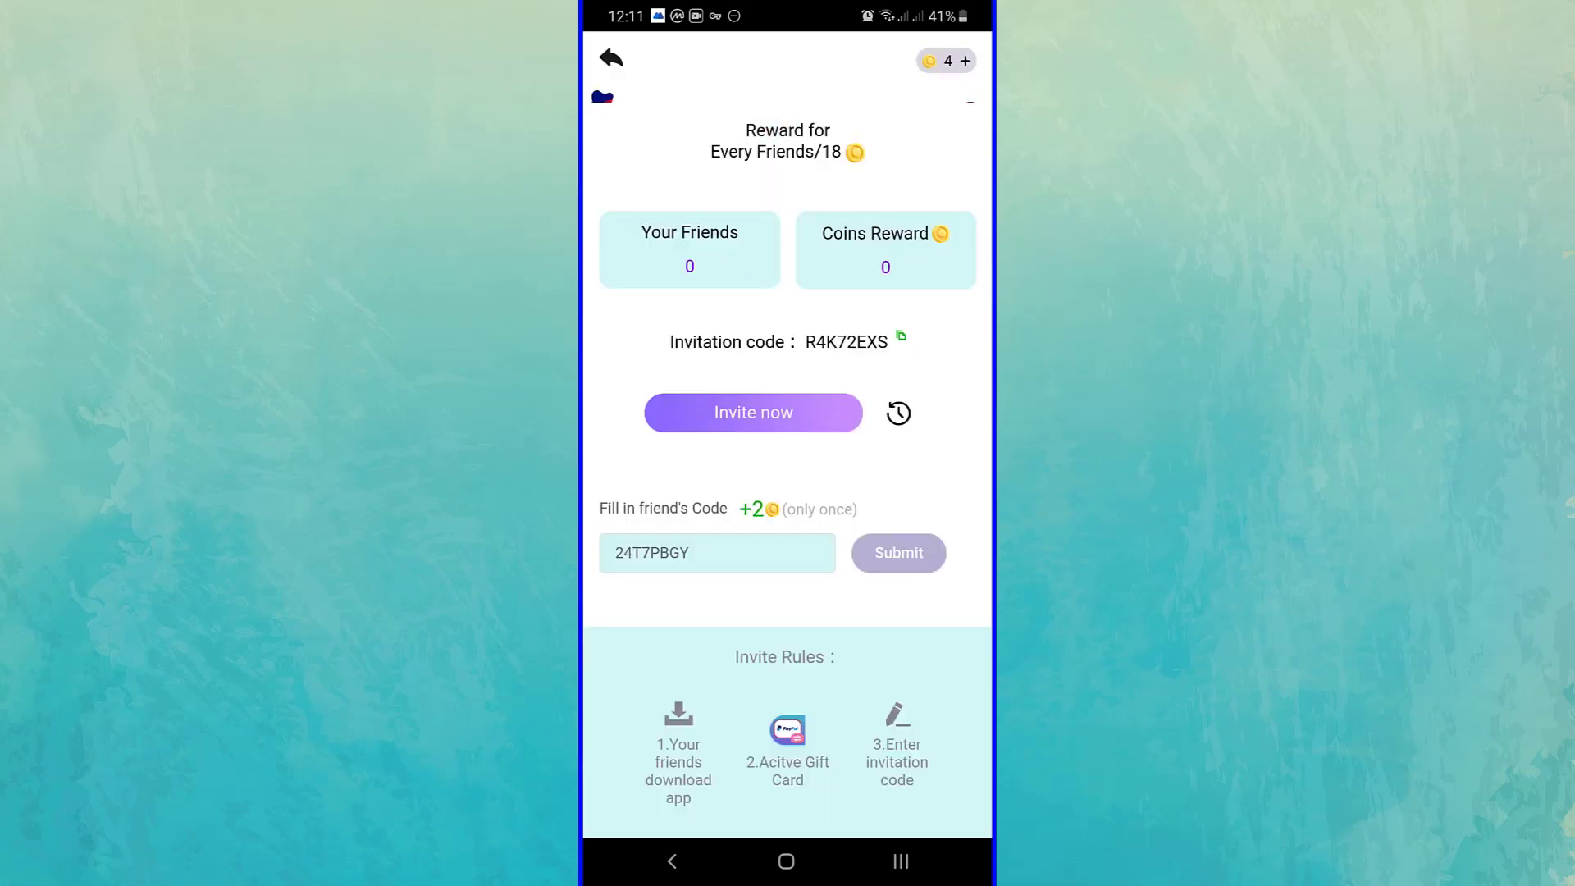
Bring up the personal invite link sheet and copy the link.
left_click(752, 412)
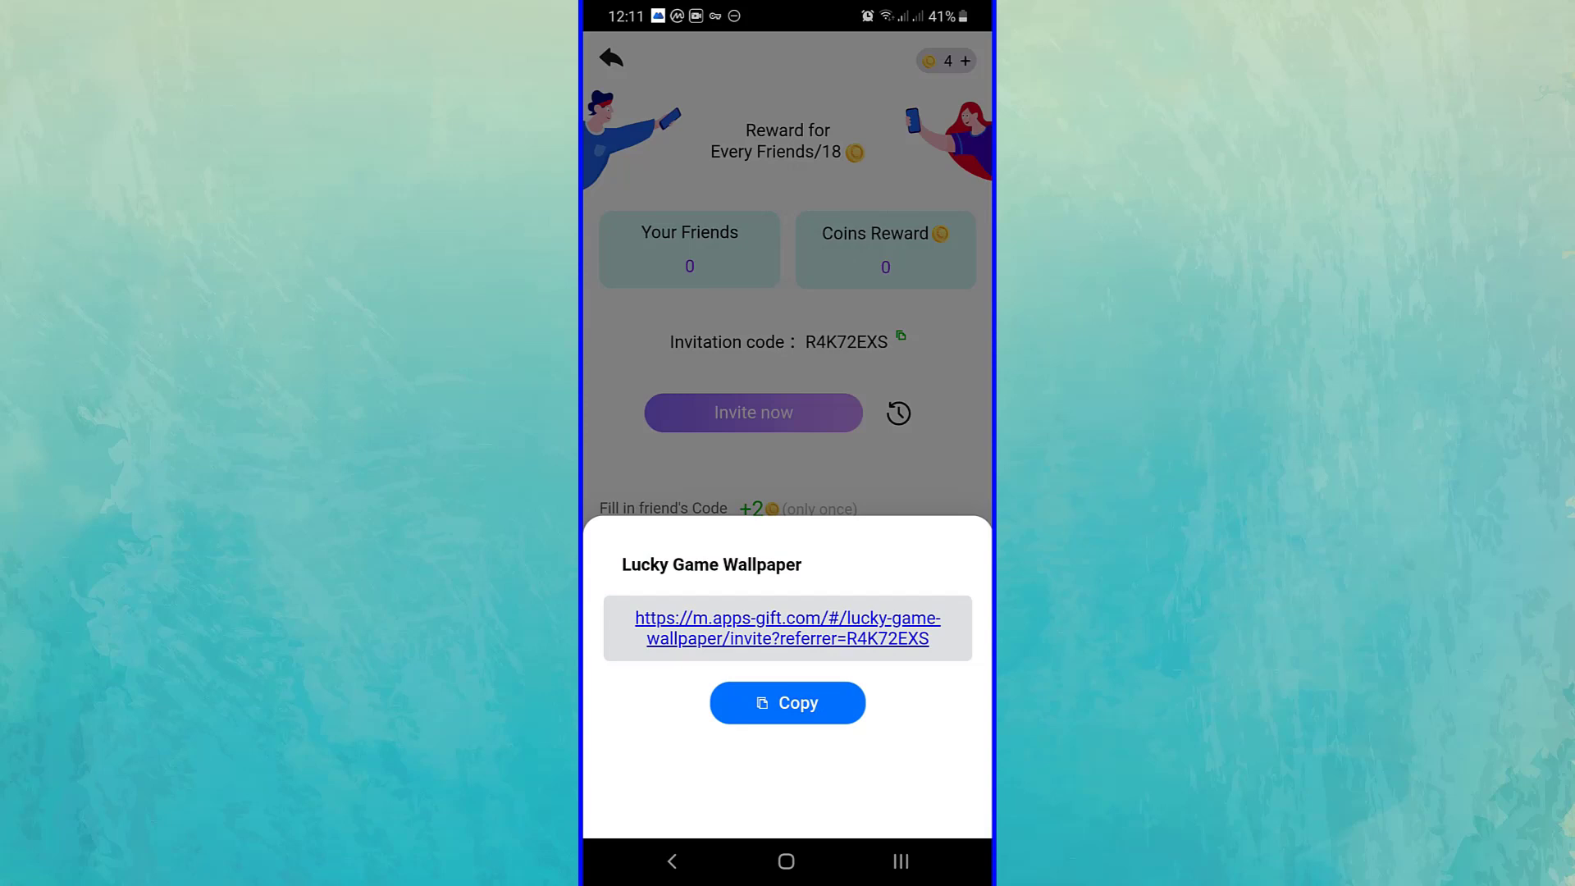
left_click(787, 702)
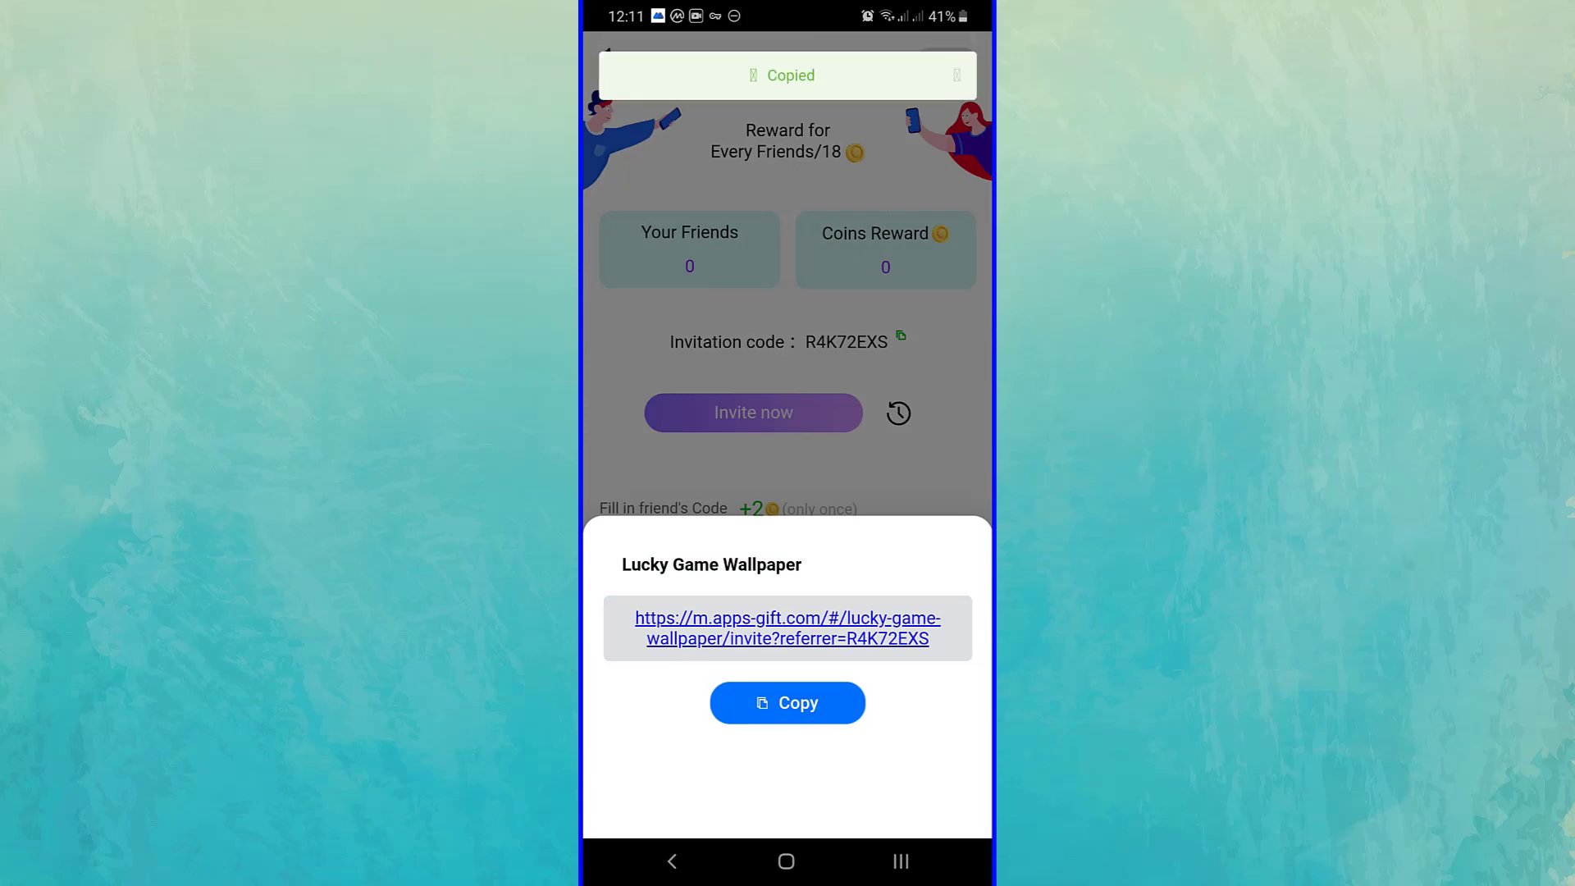